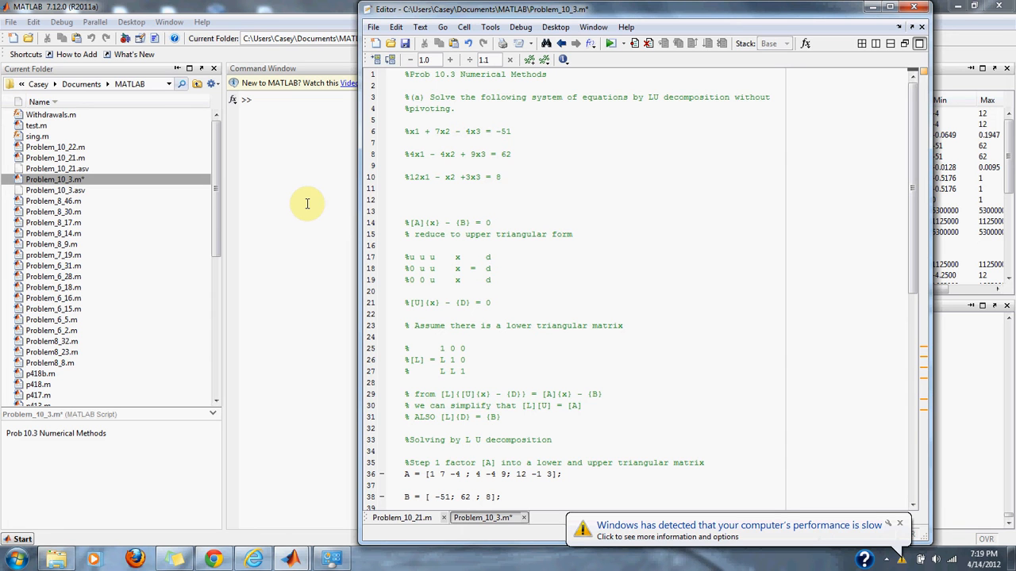
mouse_move(842, 202)
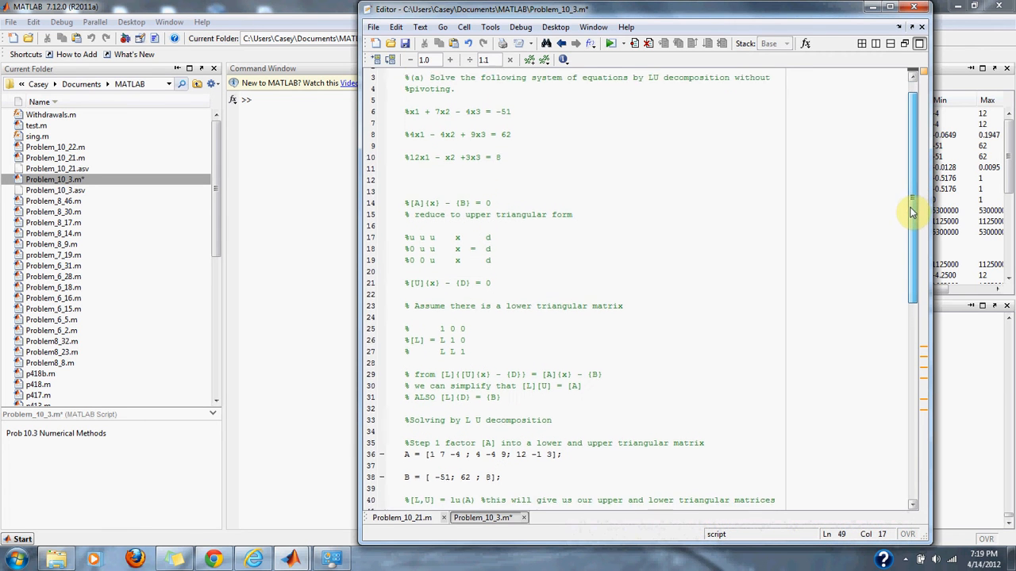
- Review the script's [L,U] = lu(A) call, the L and U display lines, and x = A \ B
scroll("down", 3)
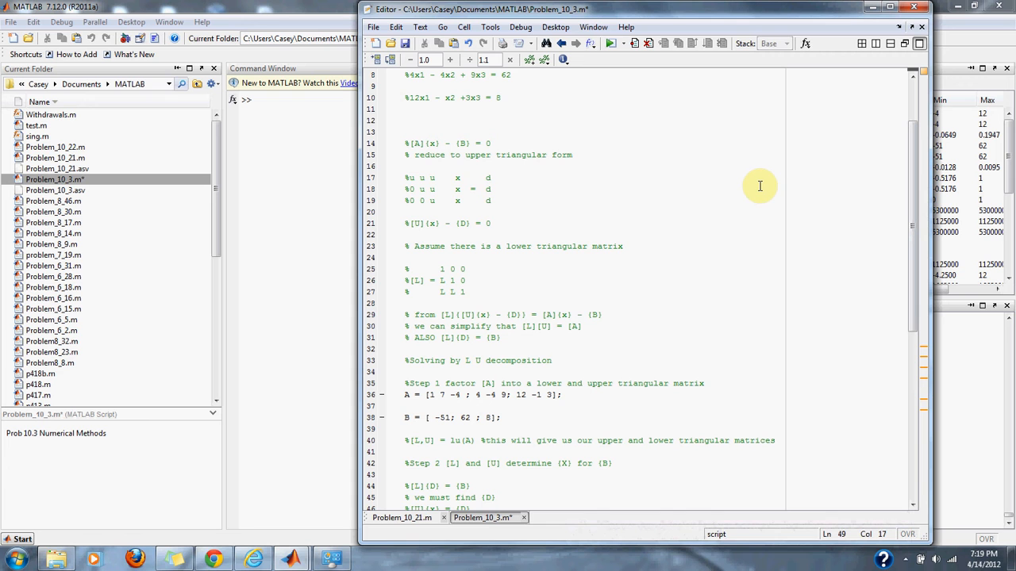
mouse_move(613, 177)
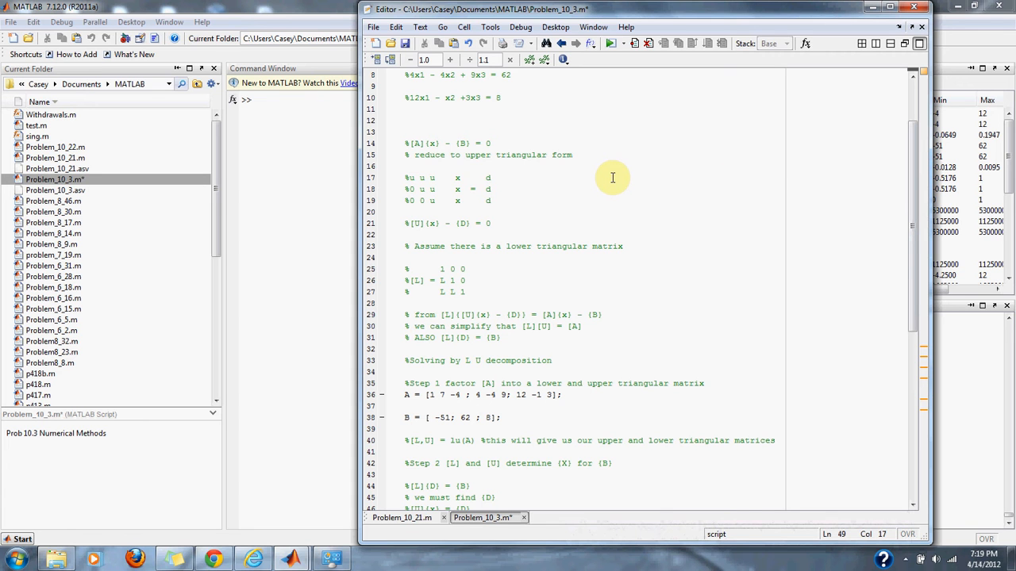
mouse_move(565, 170)
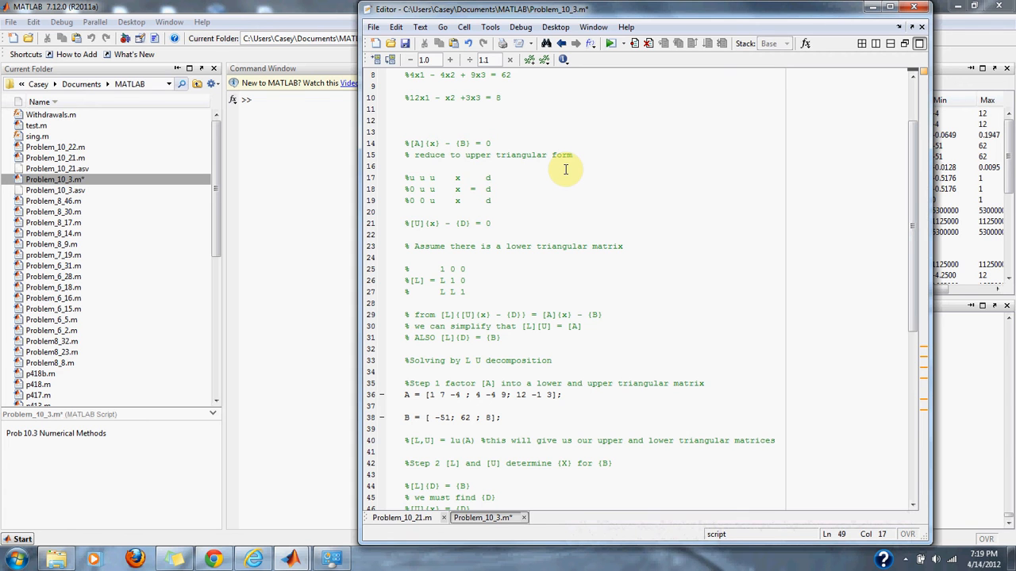
mouse_move(533, 159)
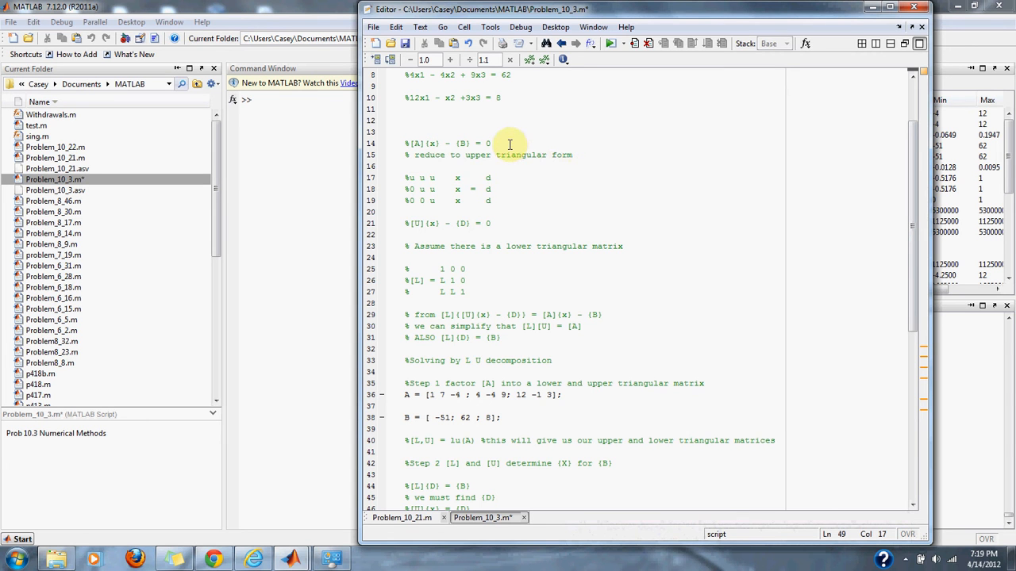
left_click_drag(490, 143, 405, 143)
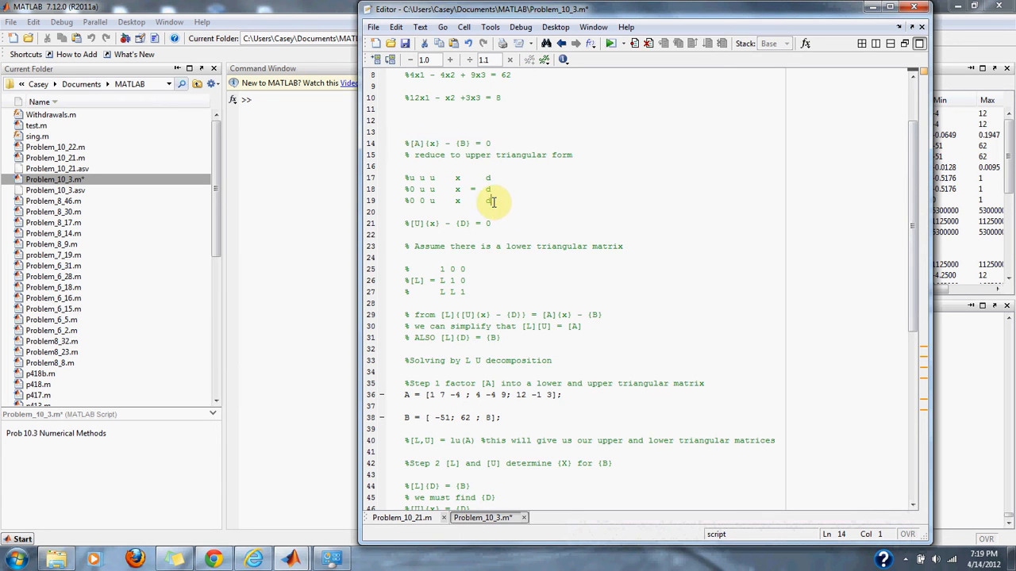
left_click_drag(492, 201, 405, 177)
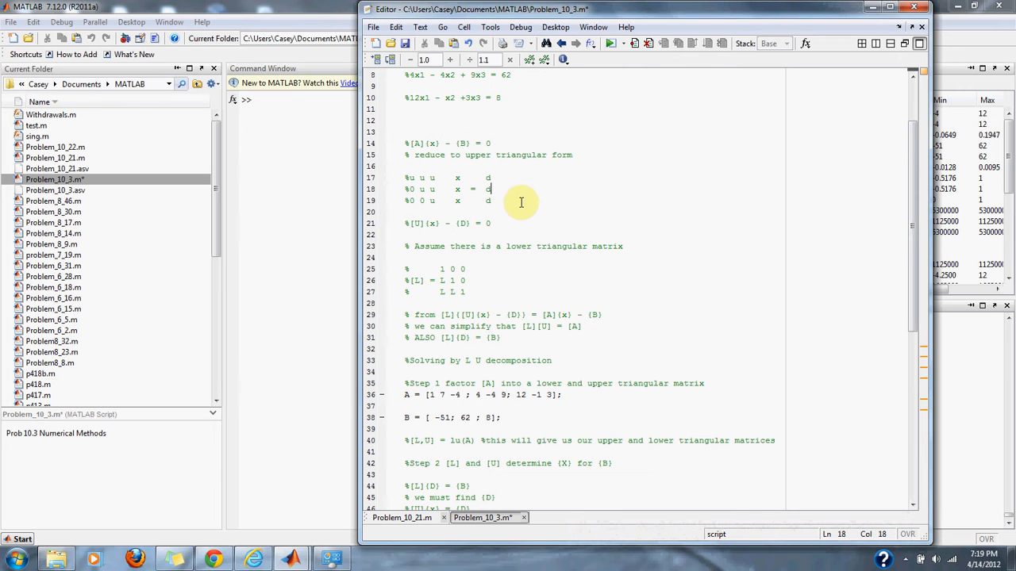
mouse_move(544, 219)
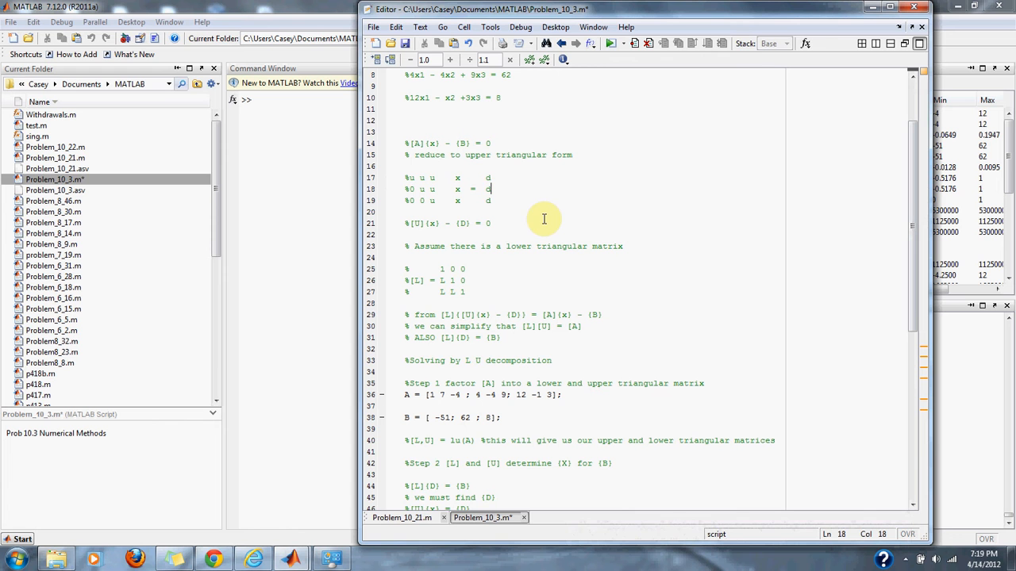
mouse_move(635, 259)
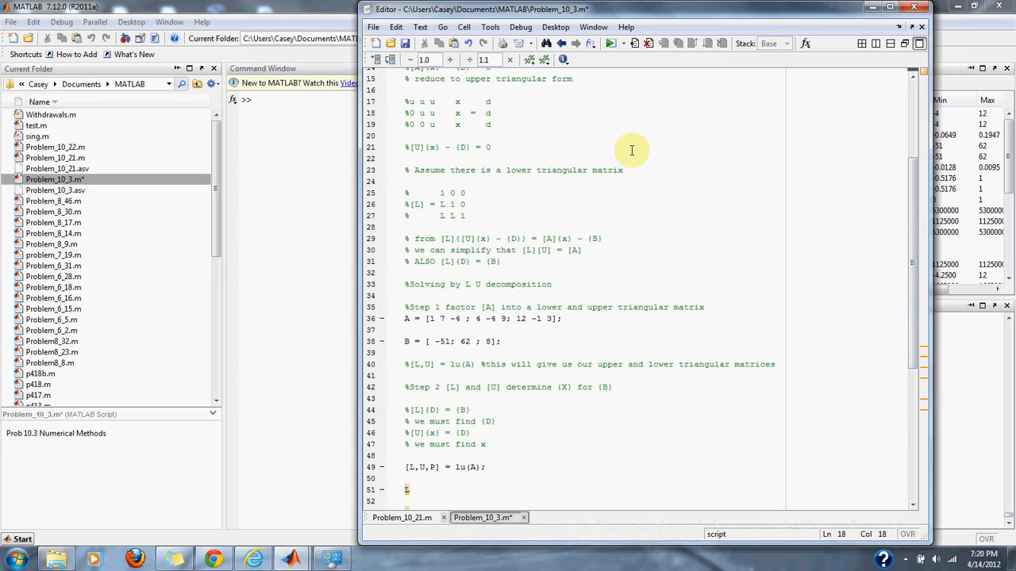
mouse_move(911, 255)
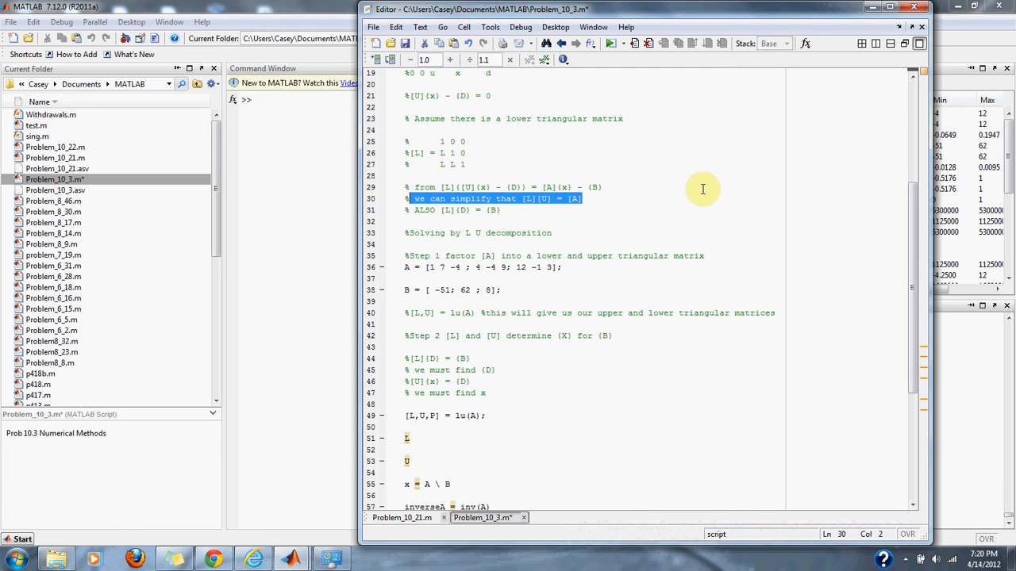
mouse_move(622, 204)
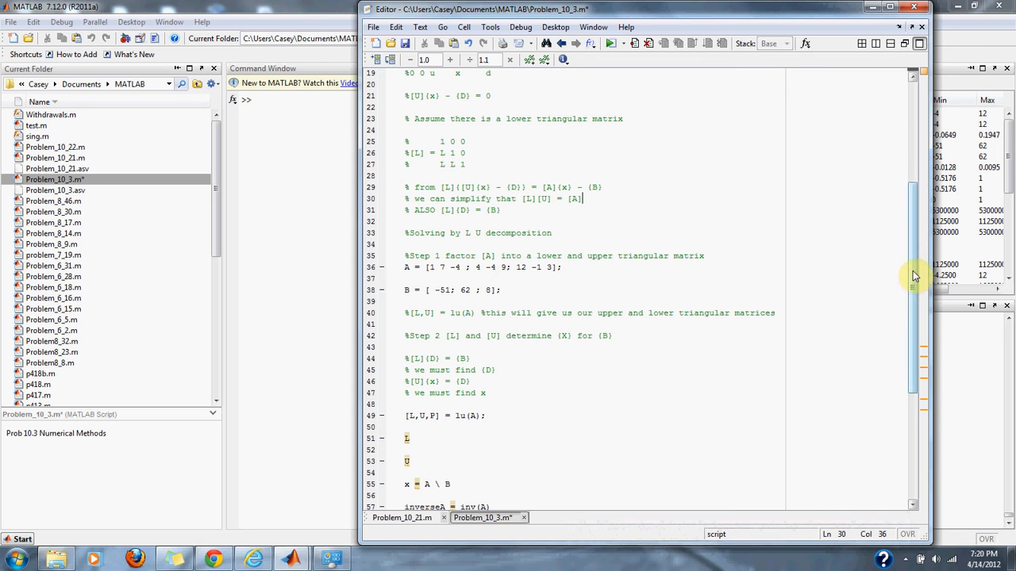
scroll("down", 3)
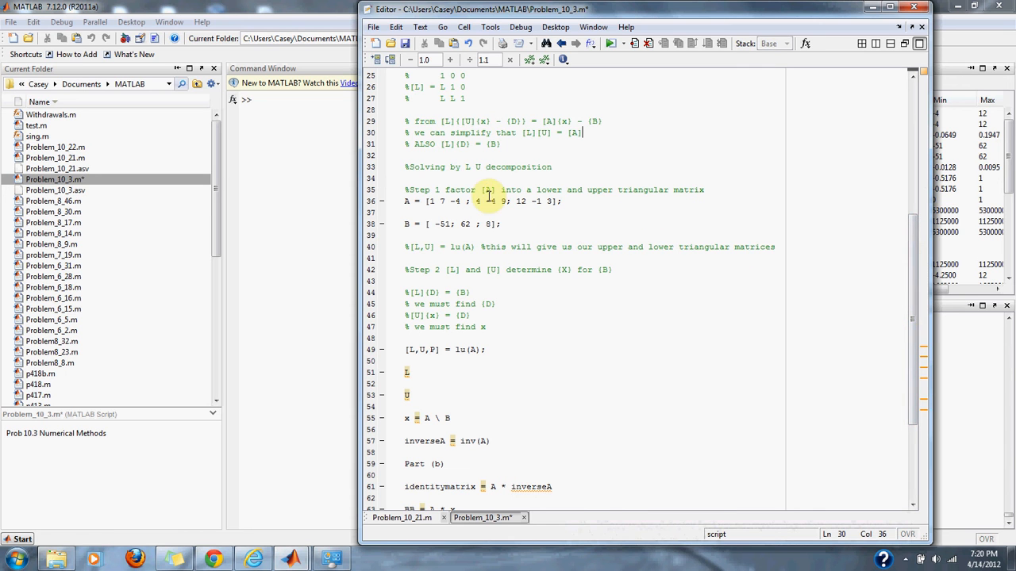
mouse_move(644, 226)
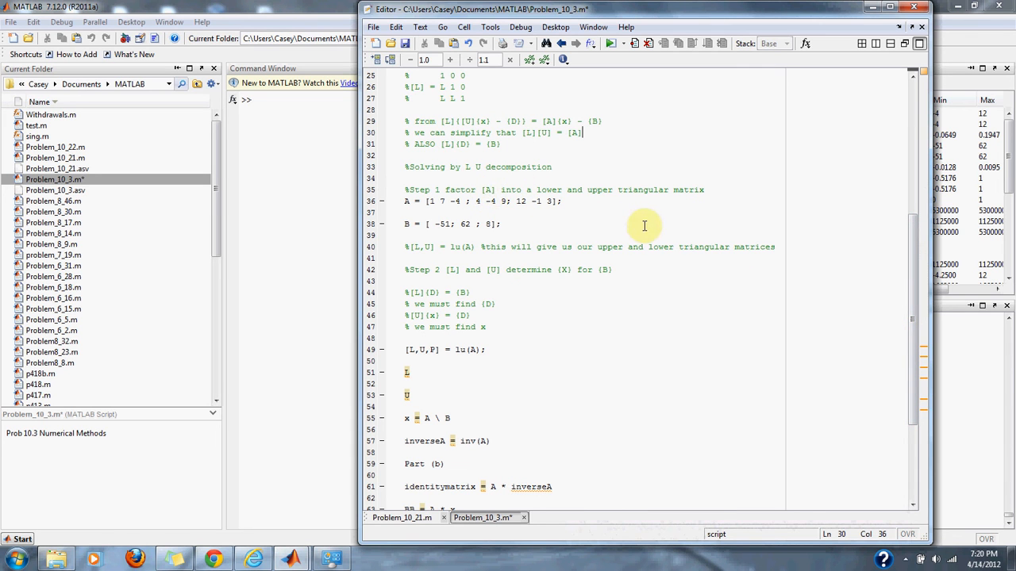
mouse_move(674, 229)
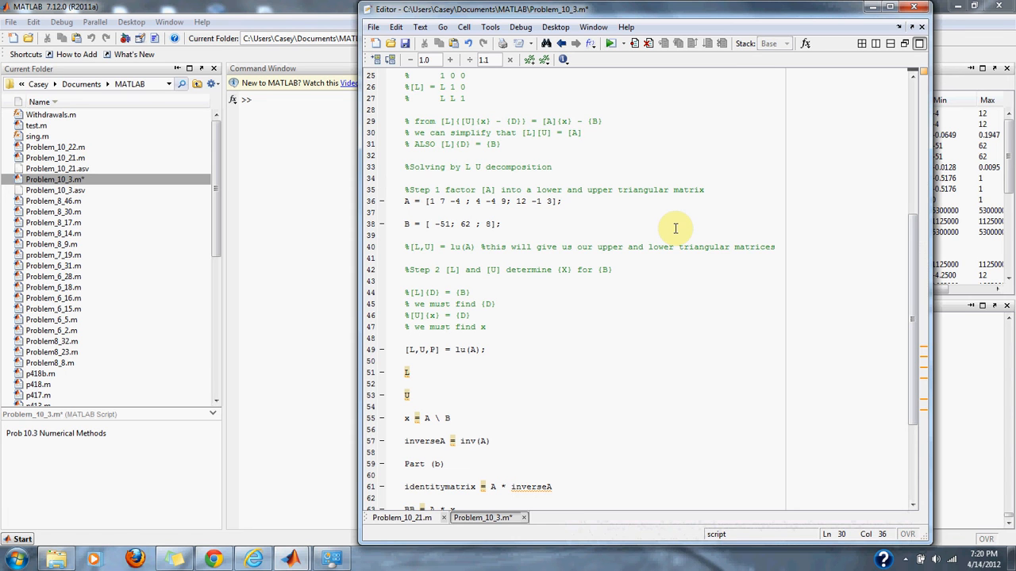
mouse_move(851, 257)
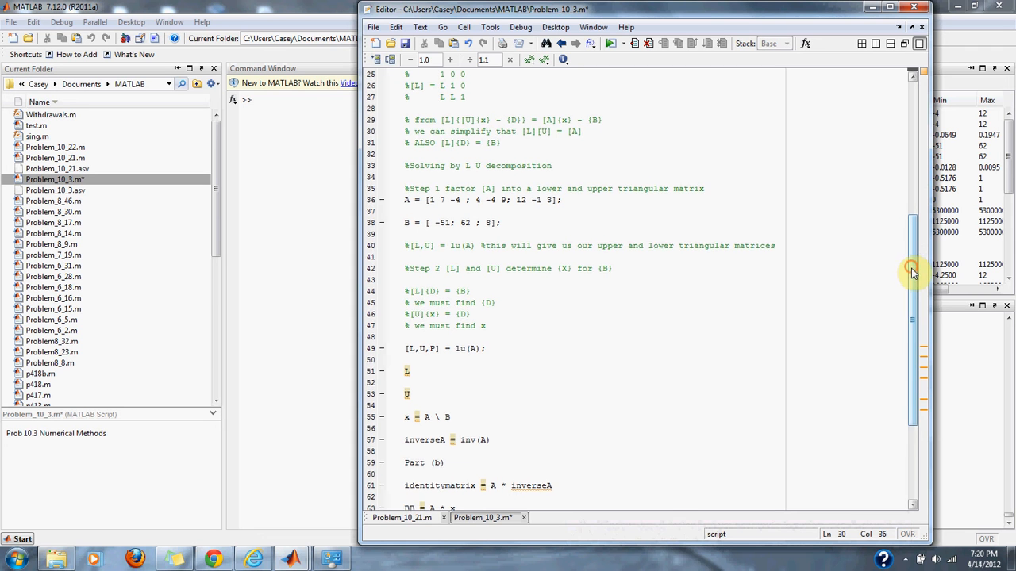
scroll("down", 3)
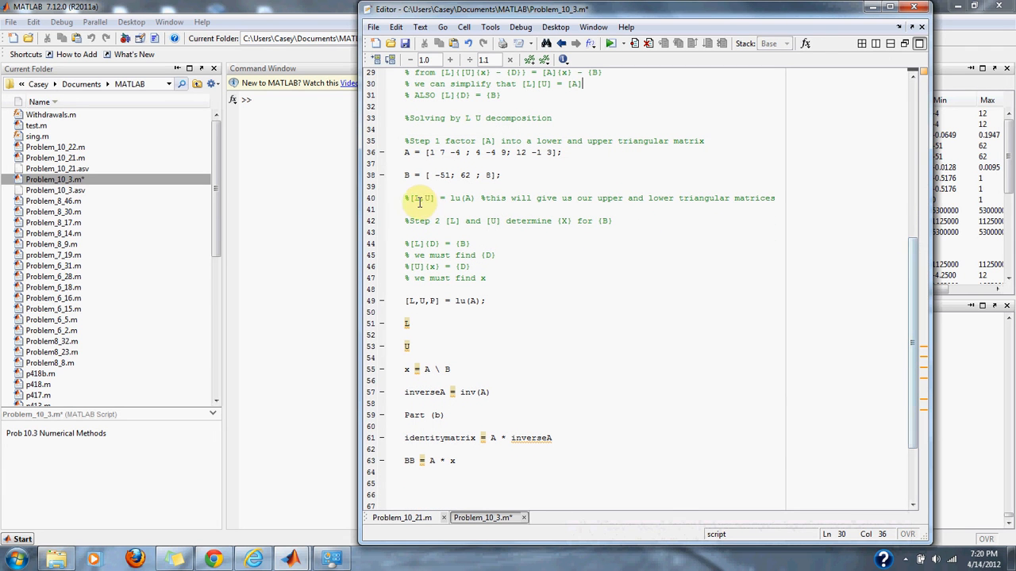
double_click(421, 198)
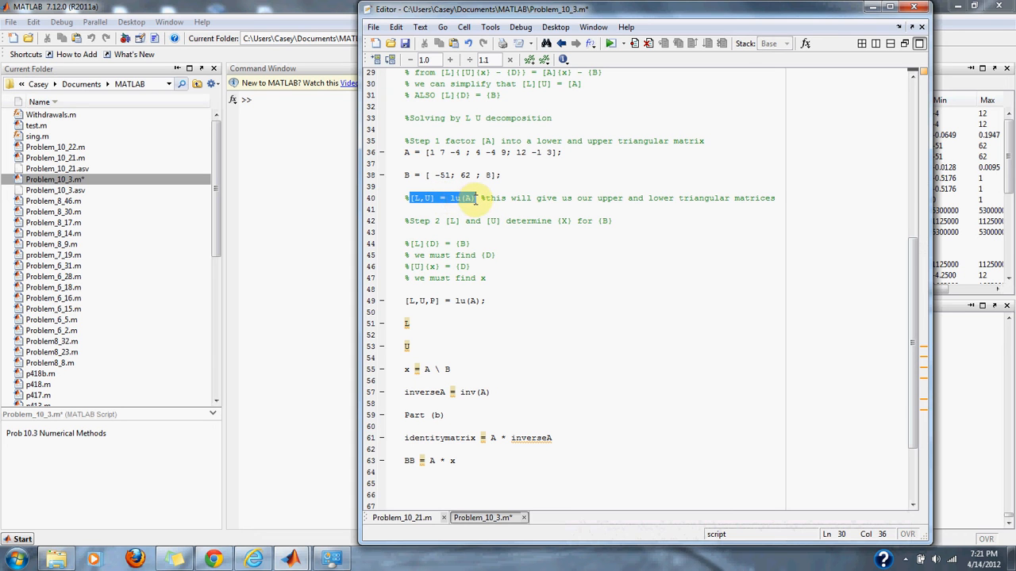
left_click(473, 198)
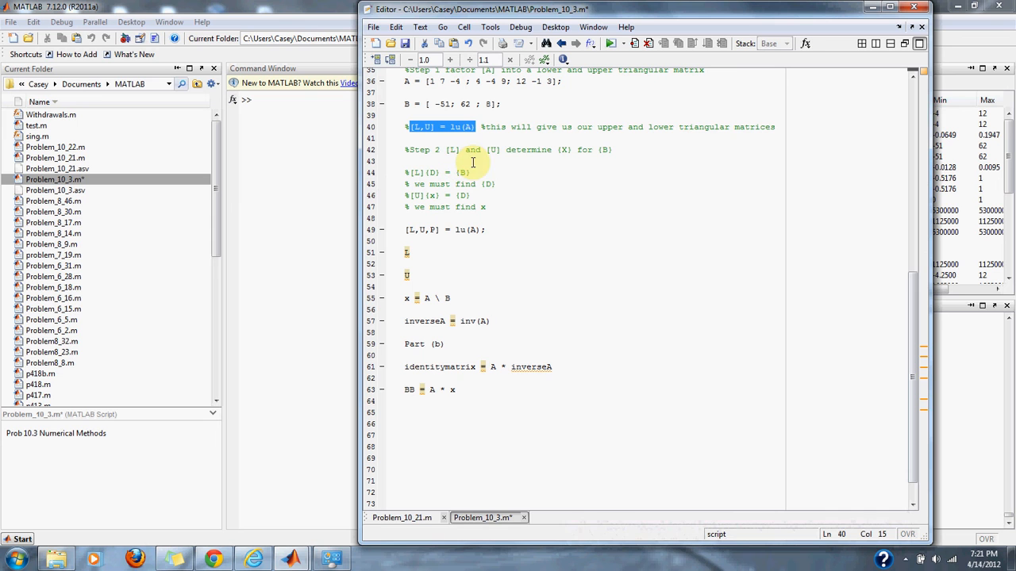
mouse_move(531, 164)
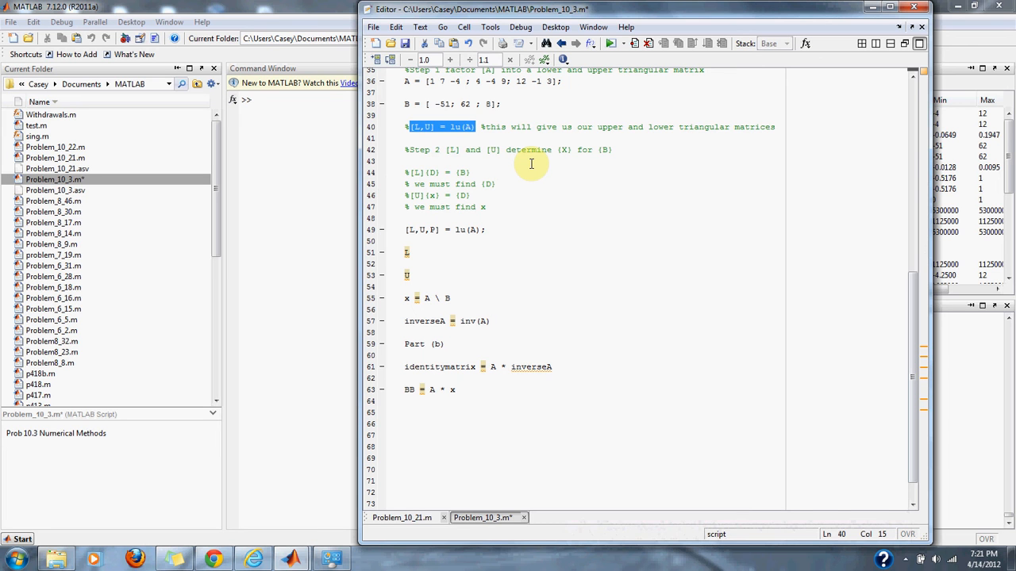
mouse_move(503, 233)
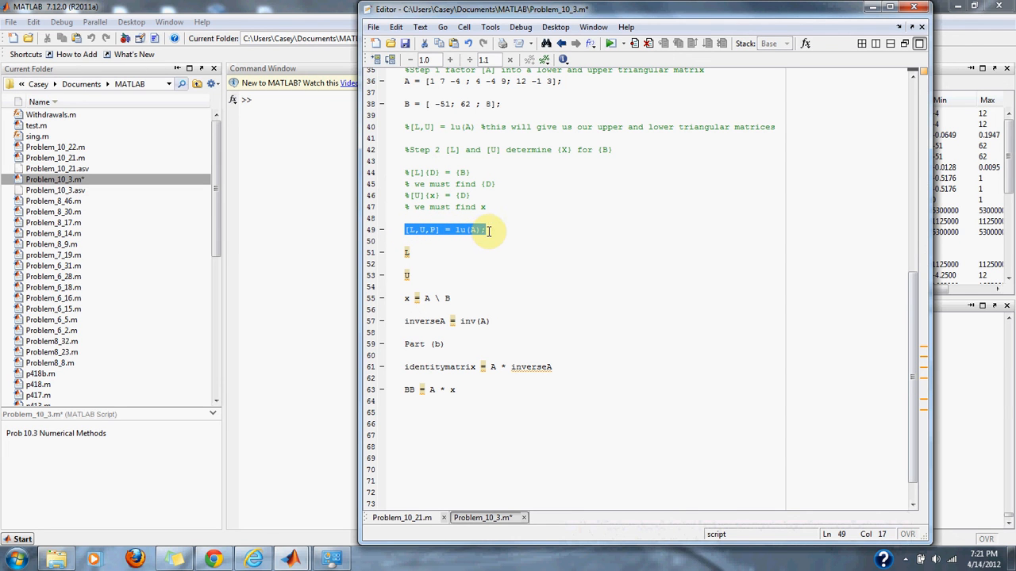
mouse_move(434, 263)
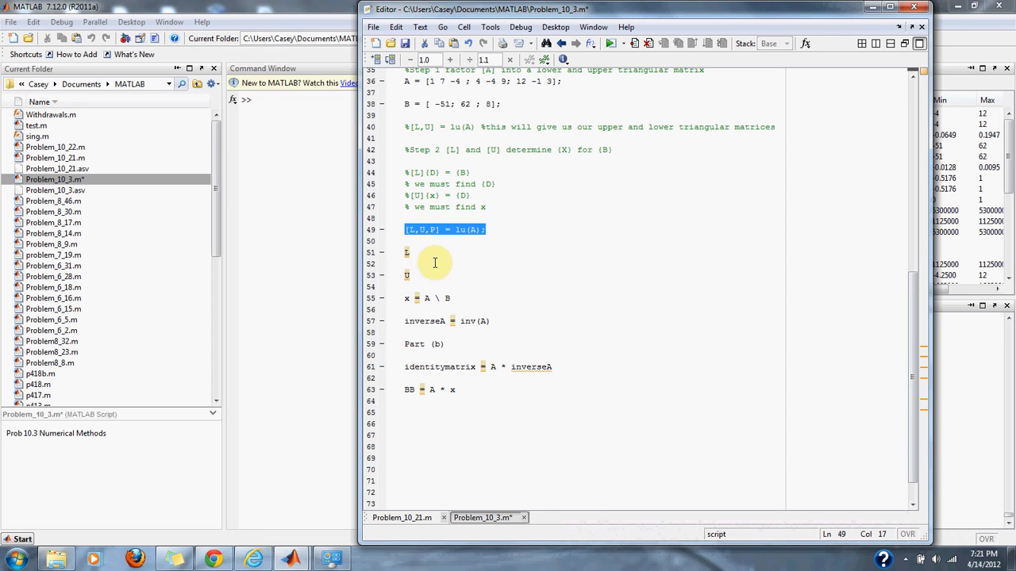
left_click(406, 252)
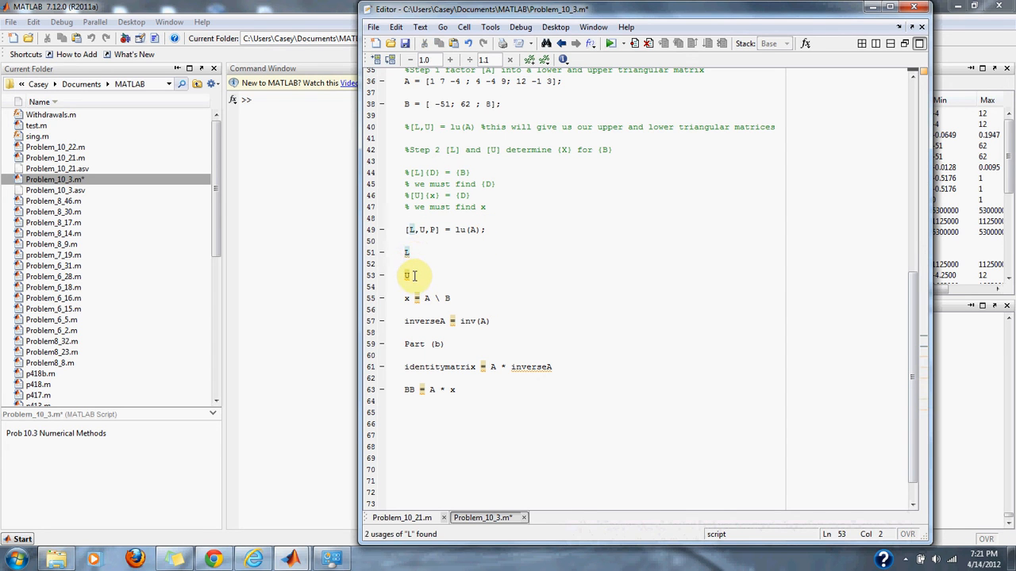
left_click(407, 275)
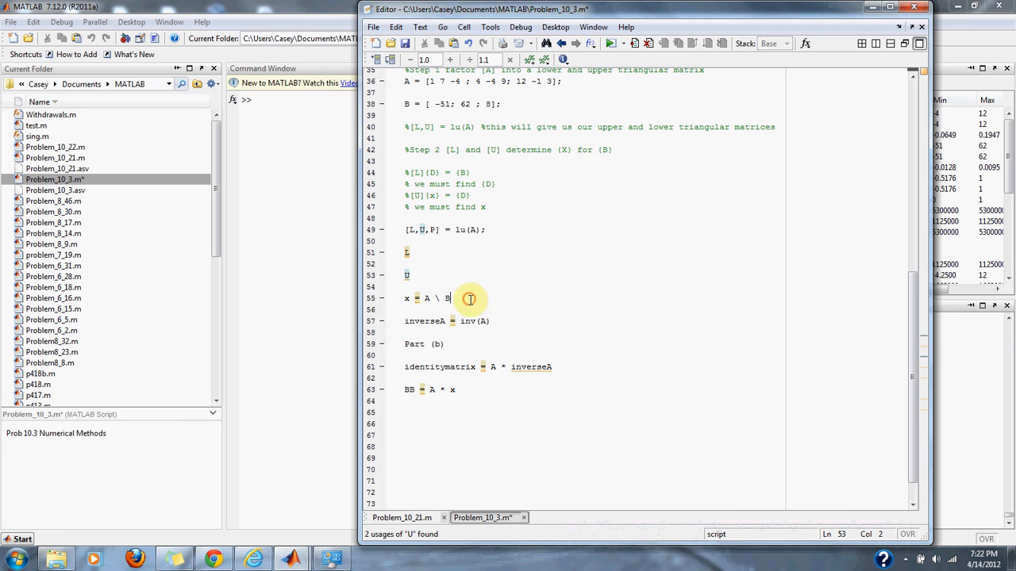
triple_click(429, 299)
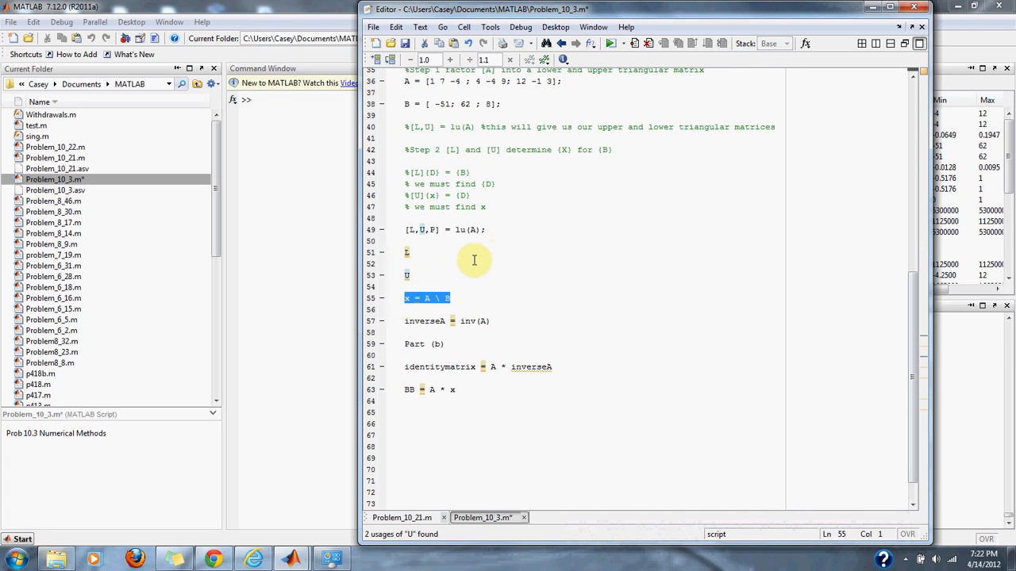
mouse_move(520, 256)
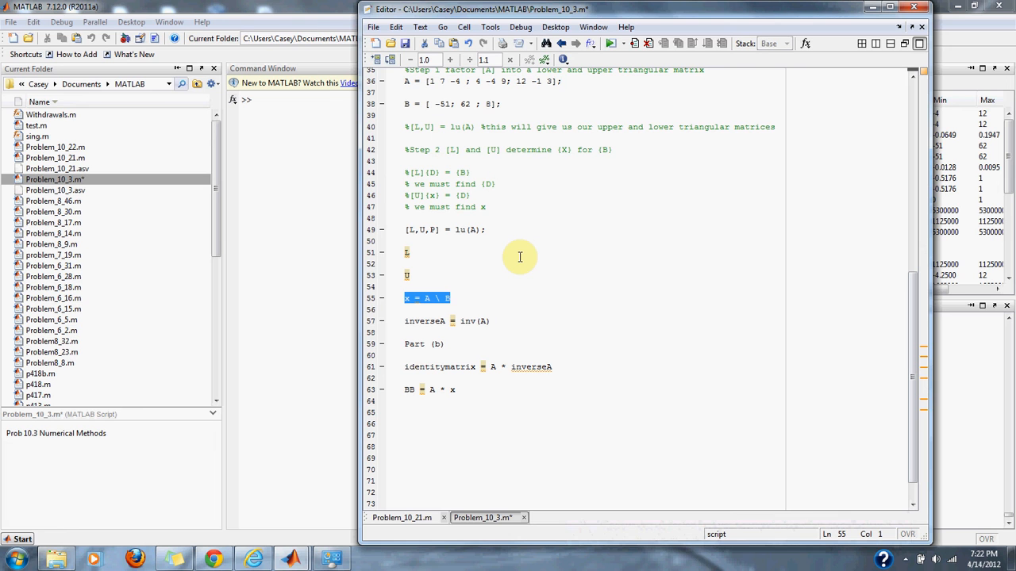
mouse_move(495, 324)
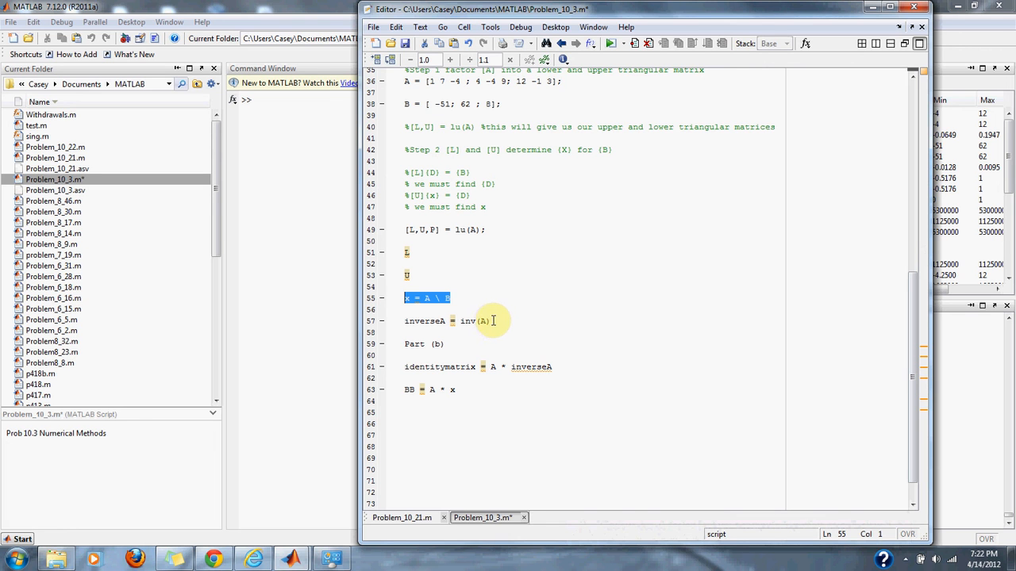
- Set the inverseA line to compute A^-1
left_click(493, 321)
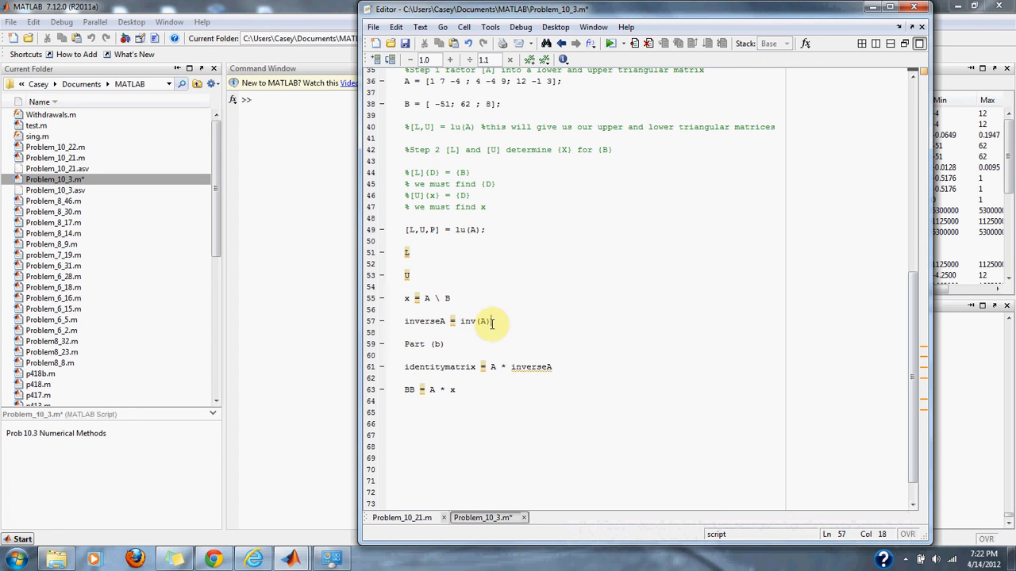
double_click(471, 321)
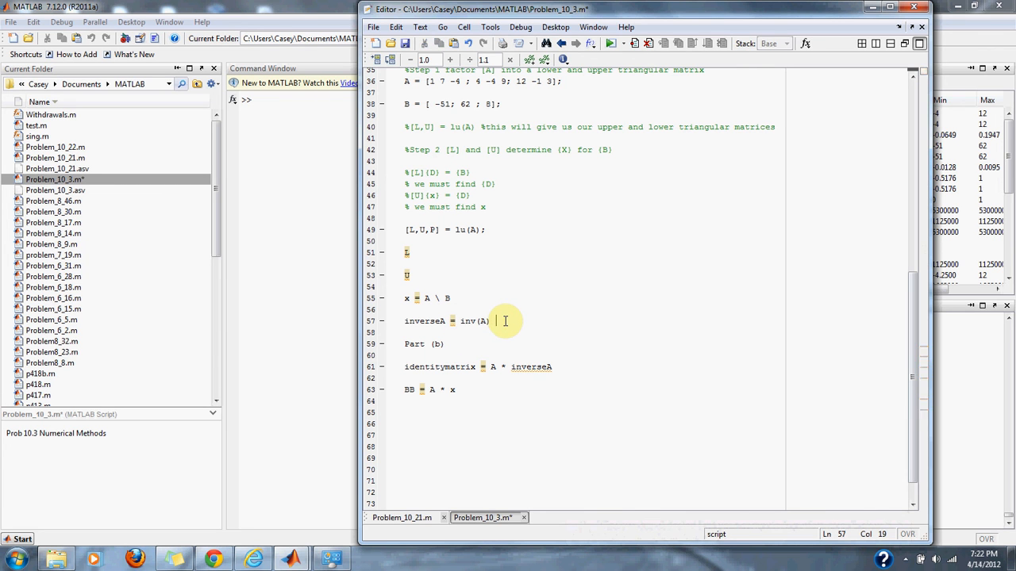
type("A-")
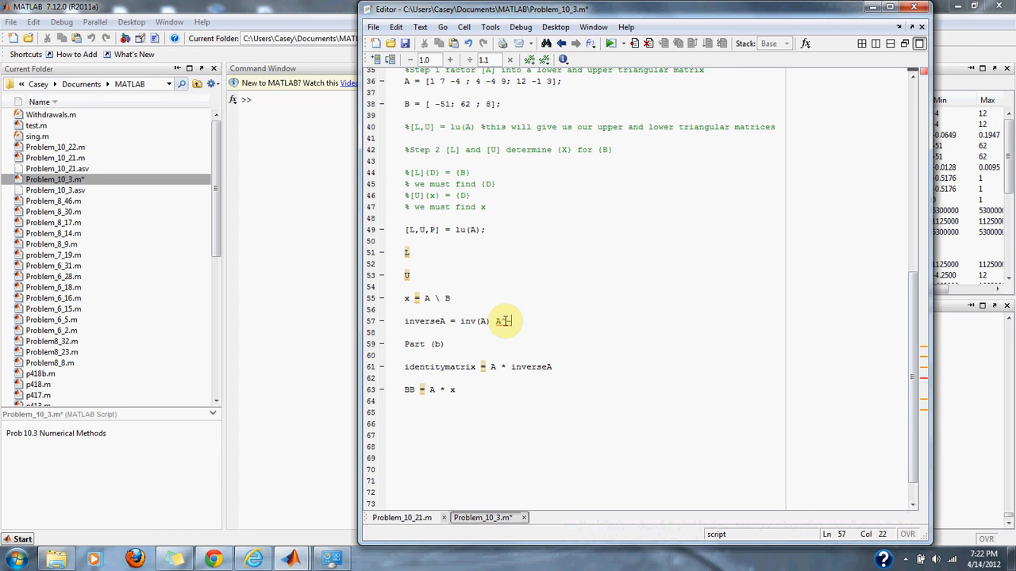
type("^-1")
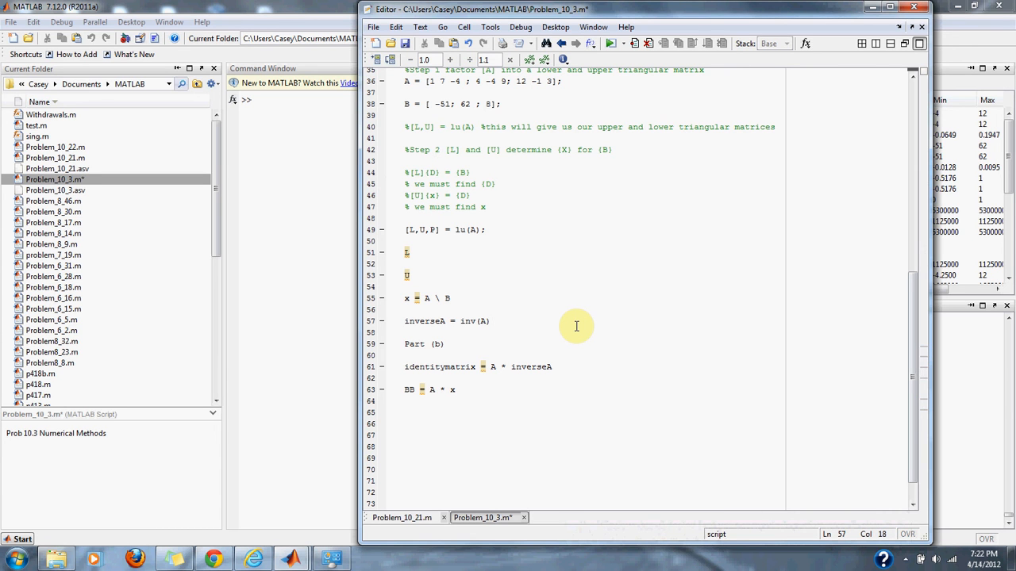
mouse_move(475, 339)
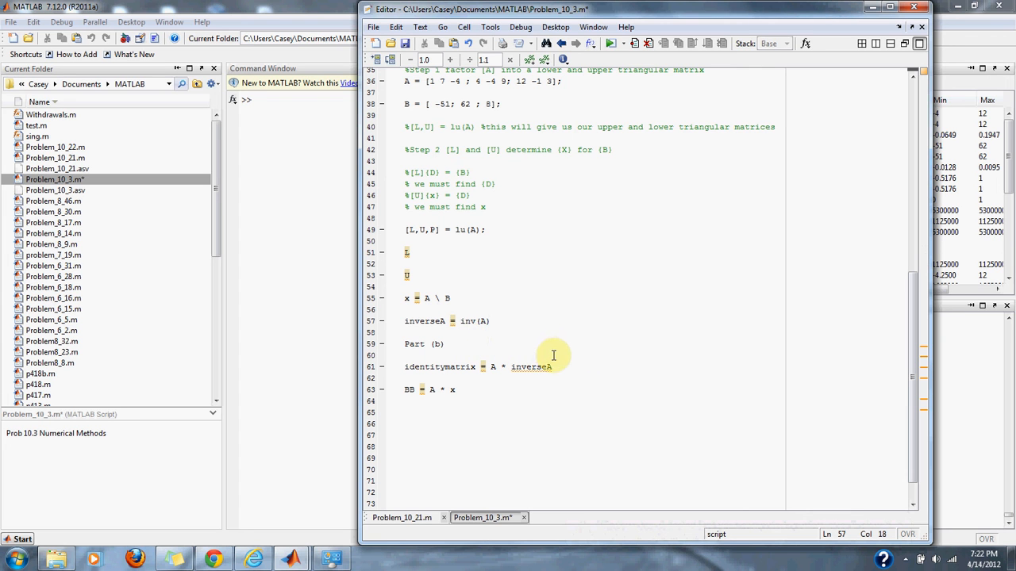
mouse_move(588, 346)
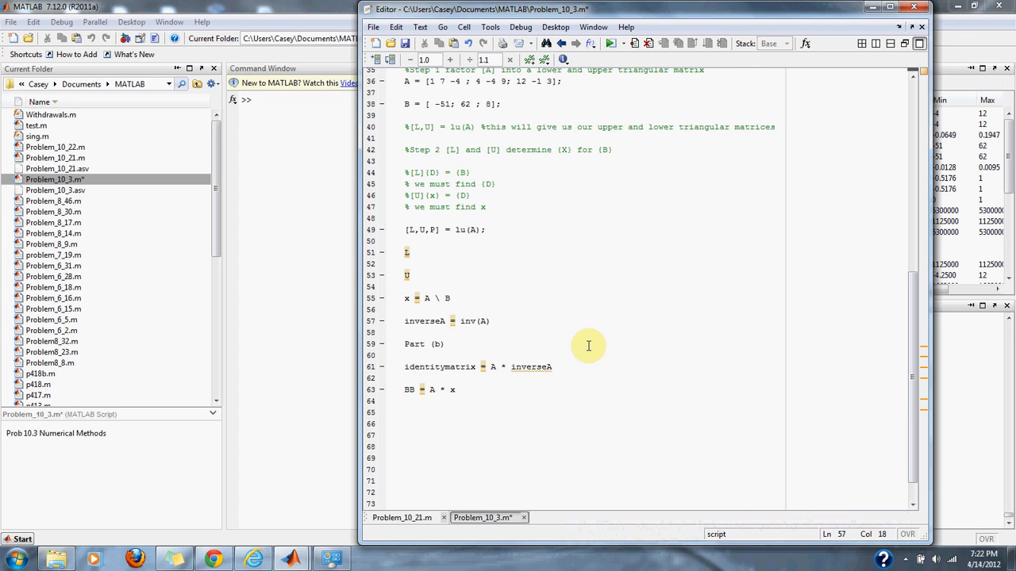
left_click(492, 321)
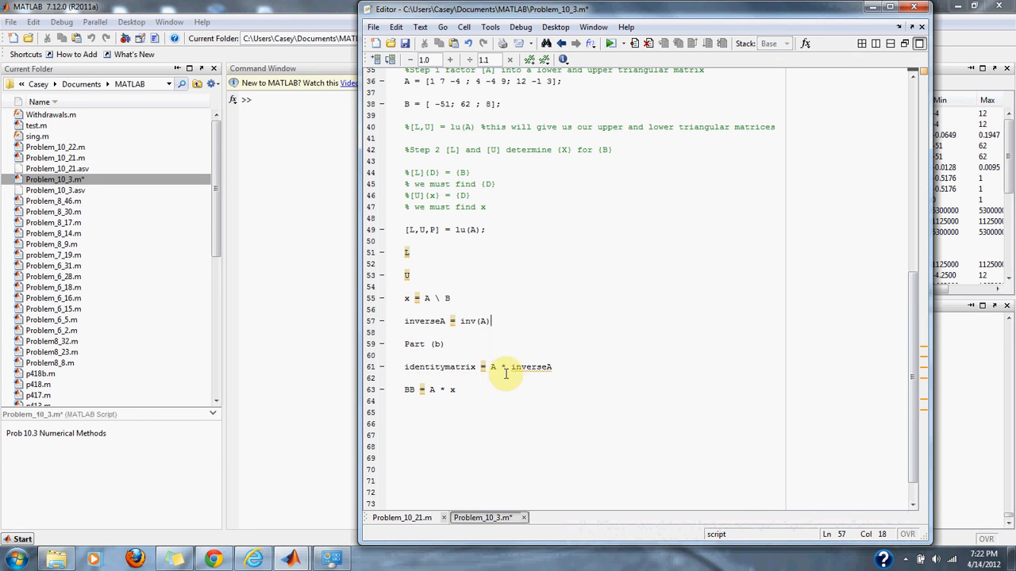
- Save and run the script, comment out the erroring Part (b) line, and rerun
double_click(530, 367)
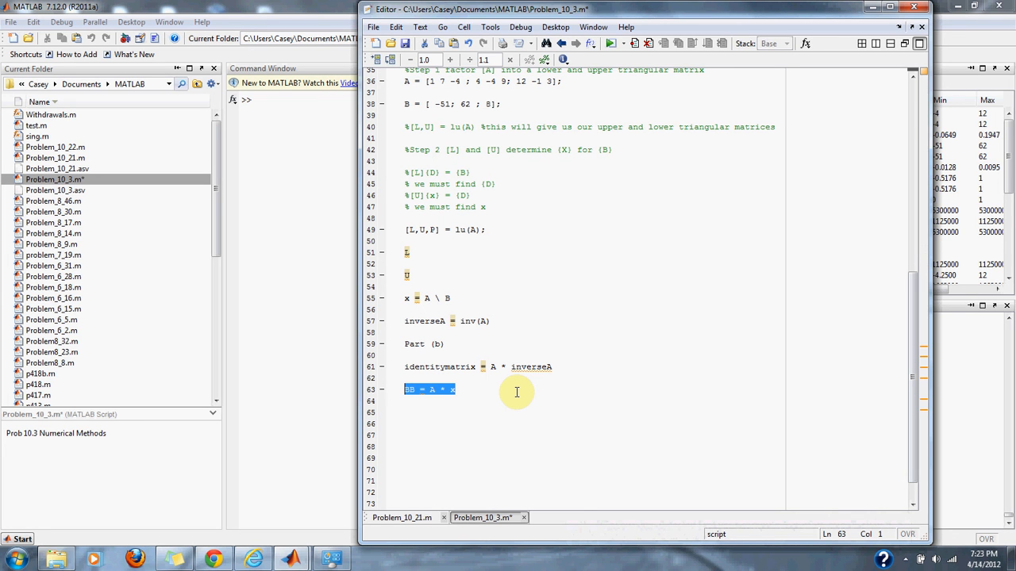
left_click(405, 298)
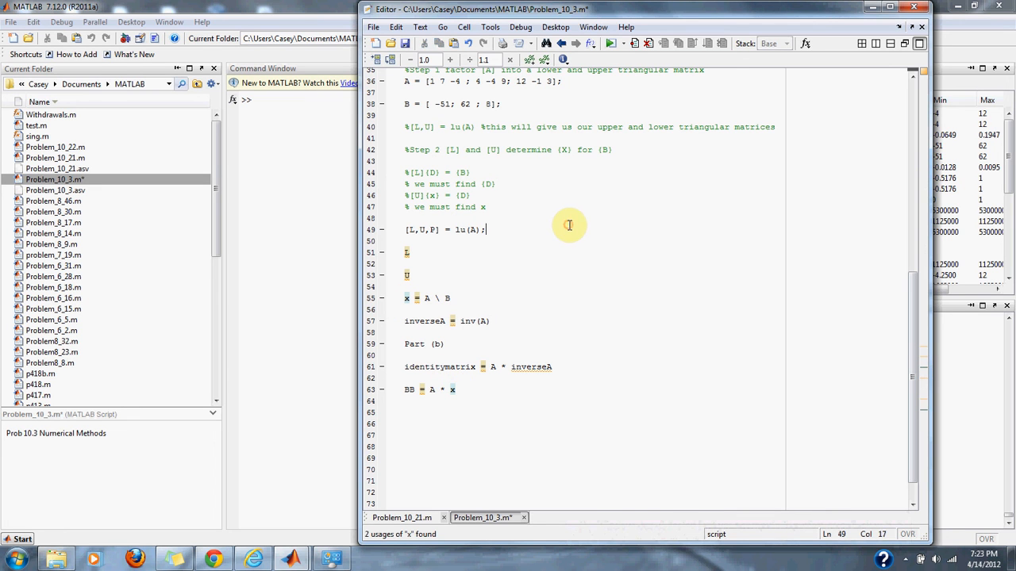
mouse_move(611, 43)
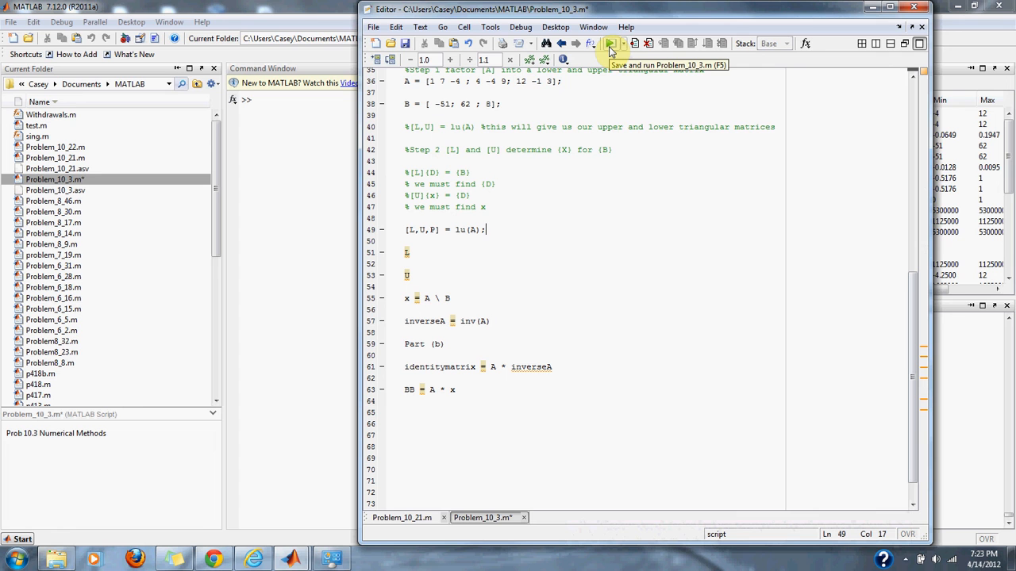
left_click(610, 43)
type("%")
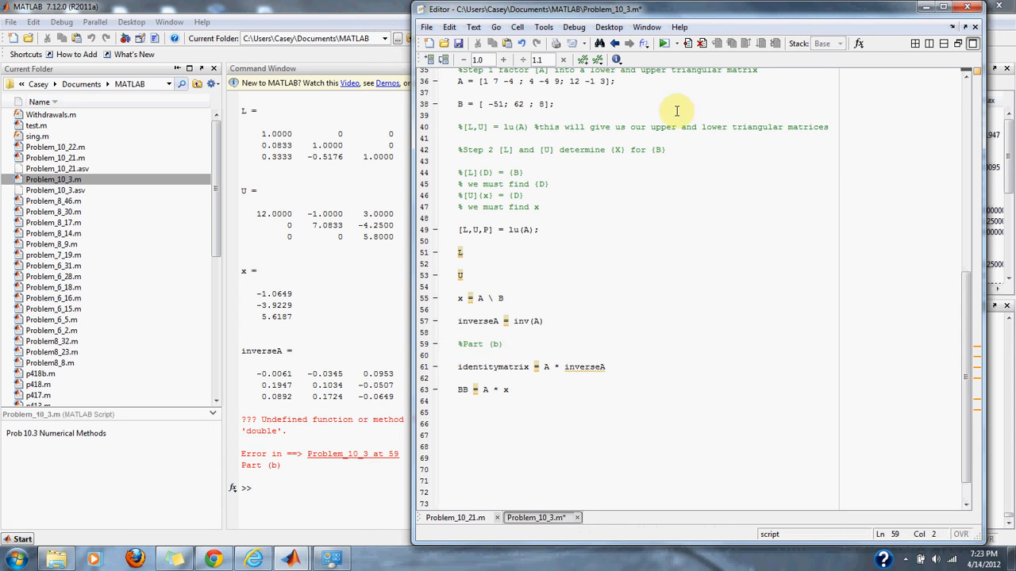
left_click(665, 43)
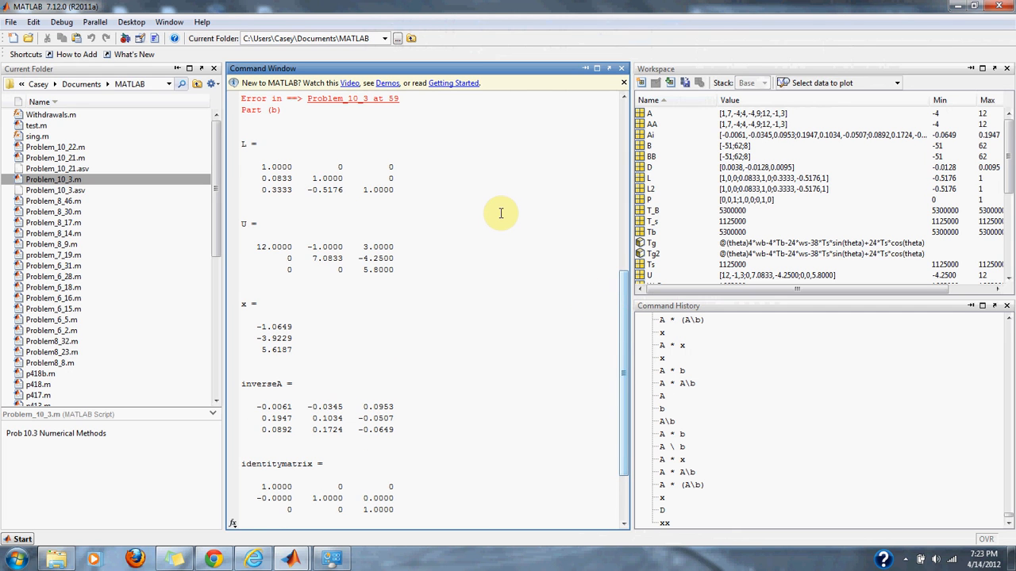
mouse_move(441, 172)
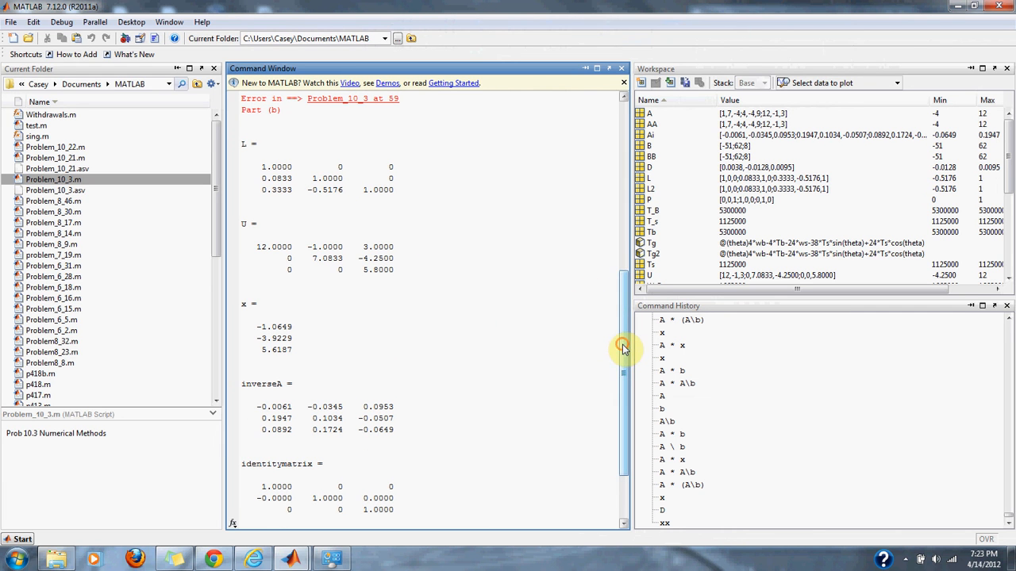
- Scroll the output down to identitymatrix and BB = -51, 62, 8
scroll("down", 3)
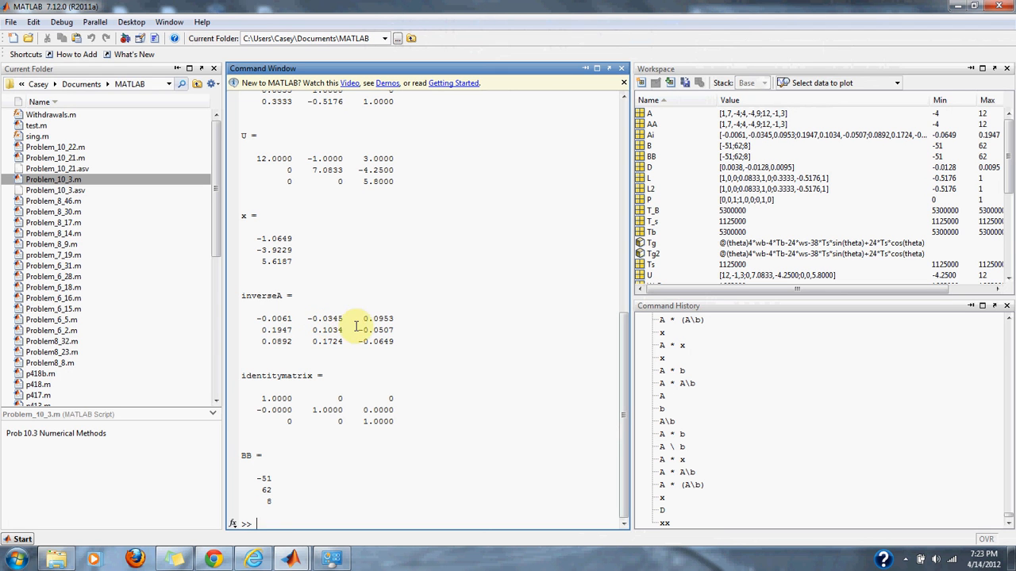
mouse_move(403, 340)
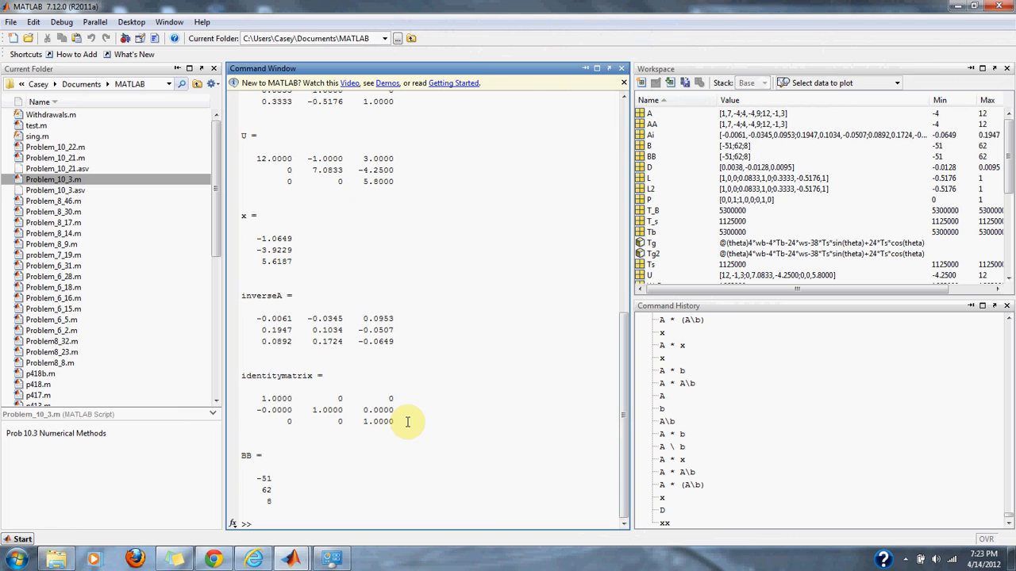
left_click_drag(246, 375, 394, 422)
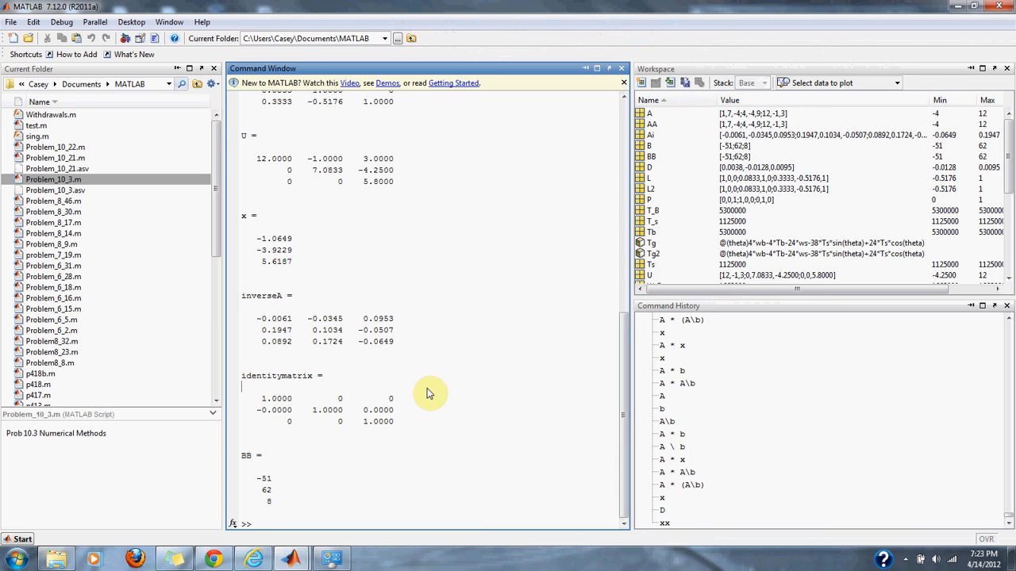
mouse_move(319, 491)
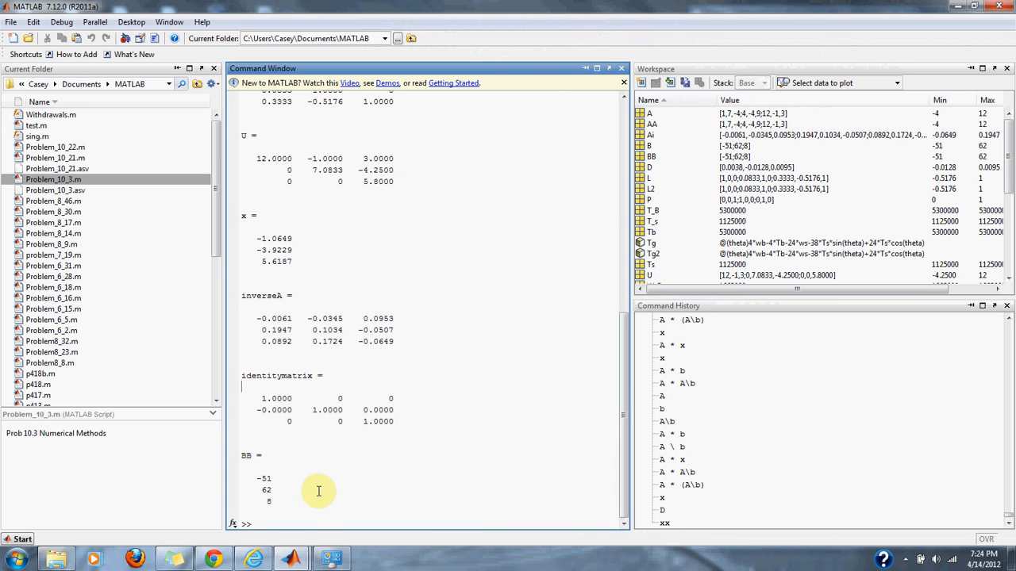
mouse_move(291, 559)
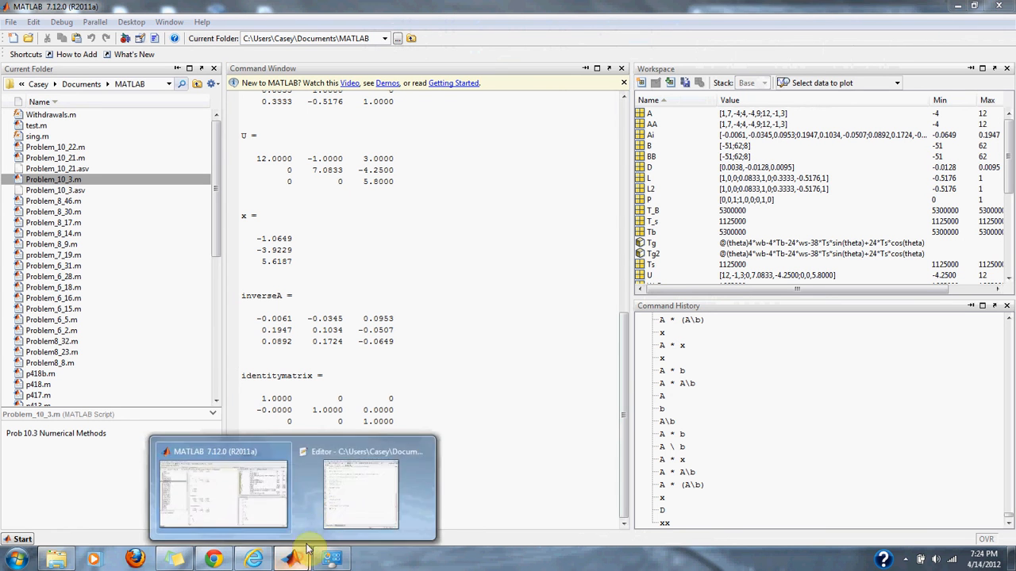
- Return to the Problem_10_3.m editor at the BB = A * x line
left_click(360, 492)
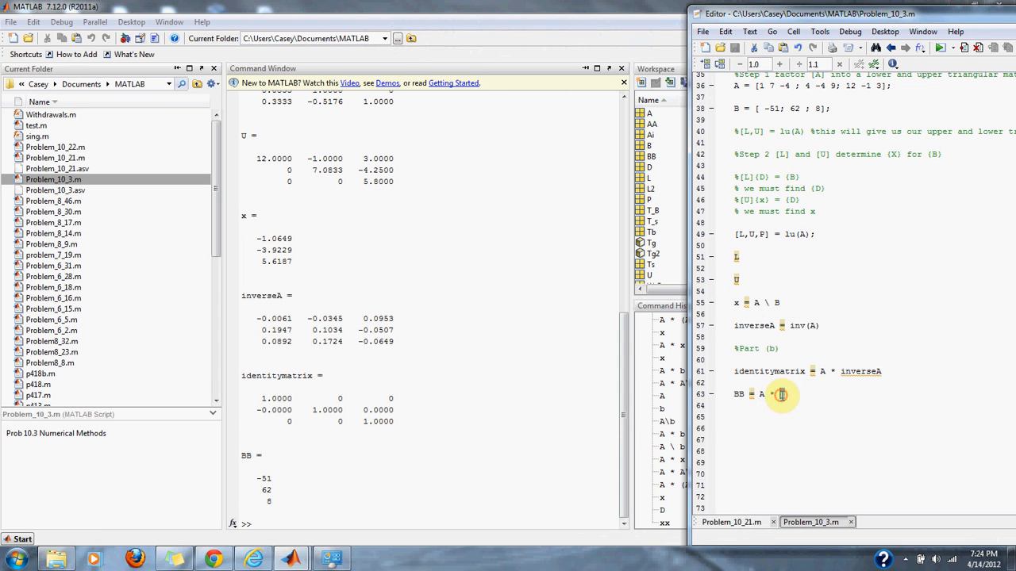
type("x")
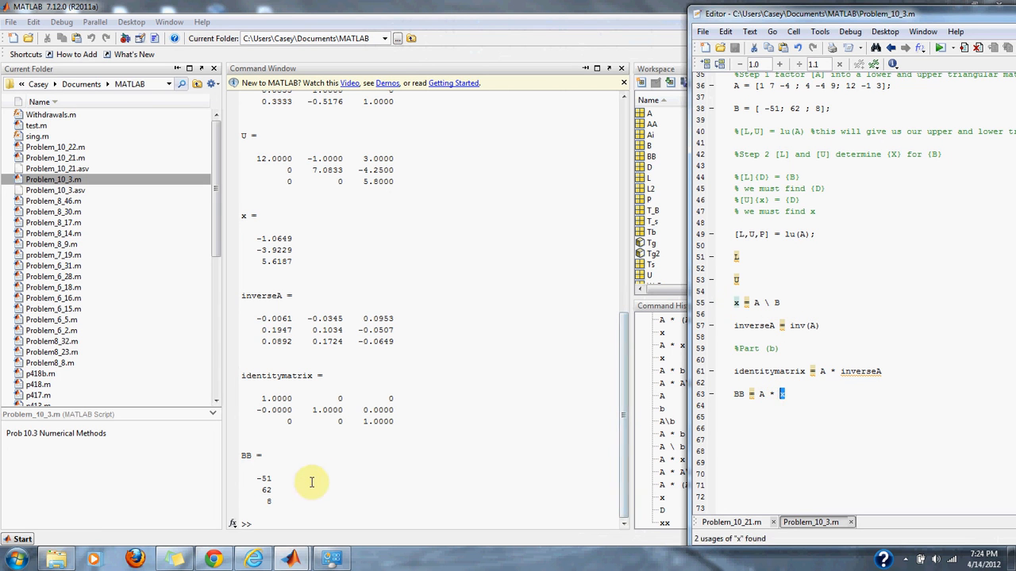